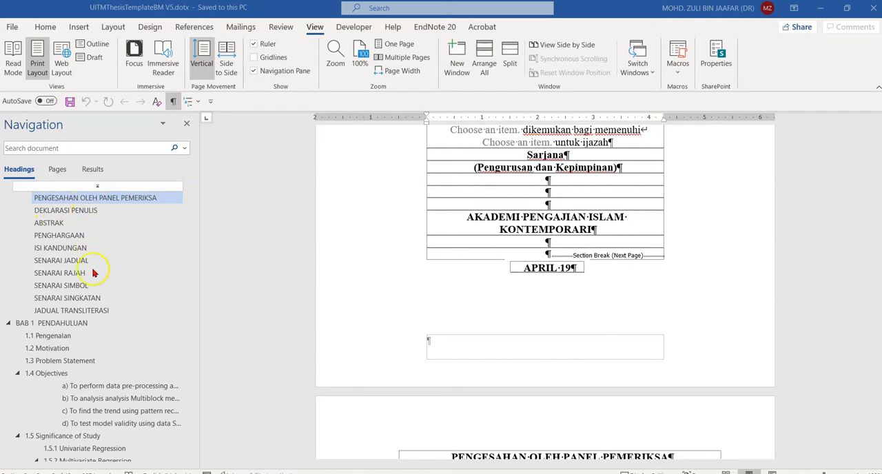
pyautogui.moveTo(90, 453)
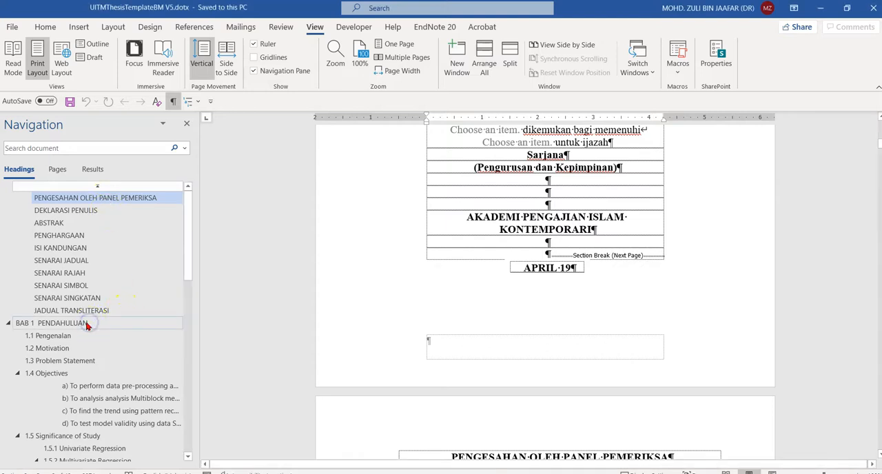
# Step: Jump to the BAB 1 PENDAHULUAN heading, then bring up the File screen
pyautogui.click(61, 323)
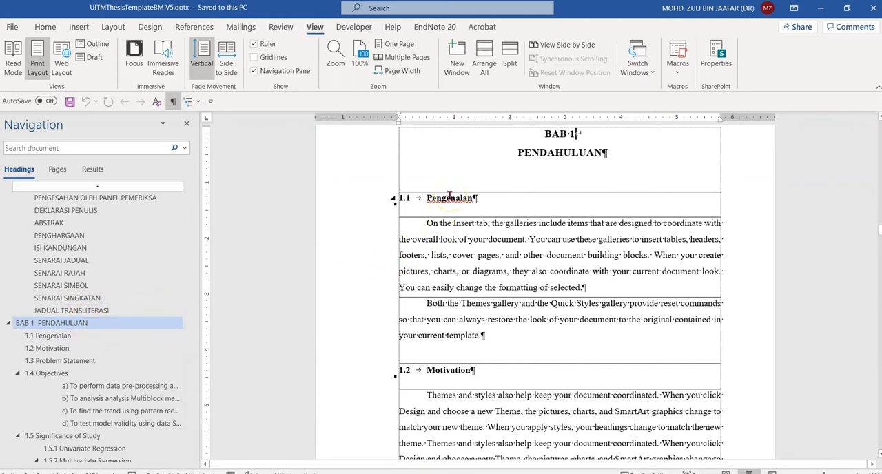
pyautogui.moveTo(189, 159)
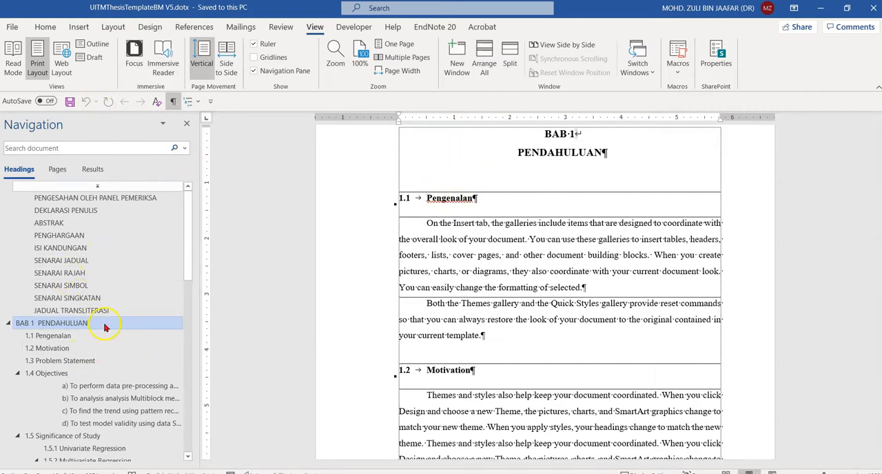
pyautogui.click(12, 26)
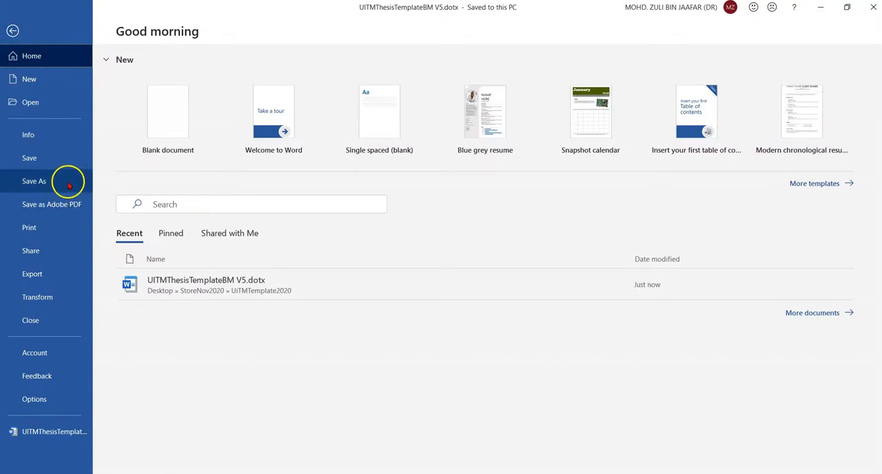
# Step: Start Save As with PDF (*.pdf) as the file type and open the full dialog
pyautogui.click(34, 181)
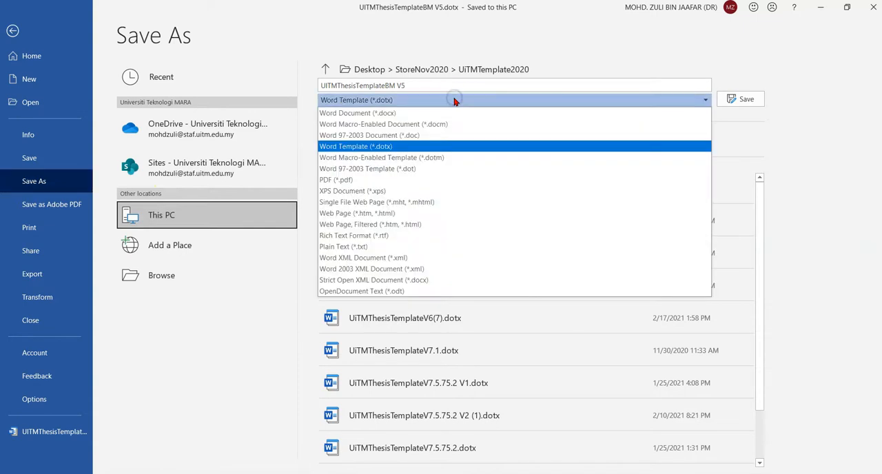
pyautogui.click(336, 179)
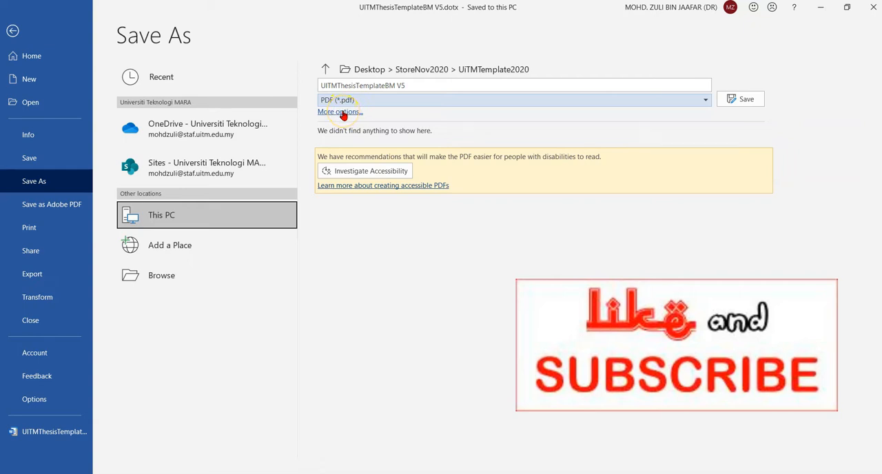
pyautogui.click(338, 111)
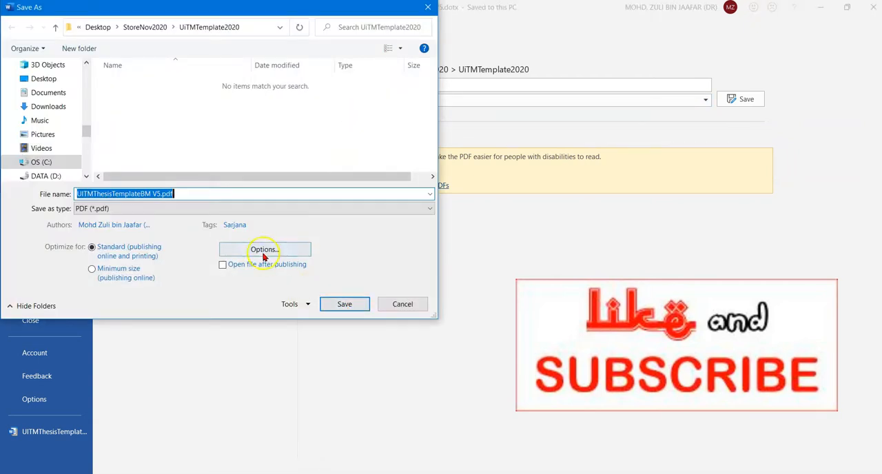
# Step: In PDF Options, enable Create bookmarks using Headings and confirm with OK
pyautogui.click(264, 249)
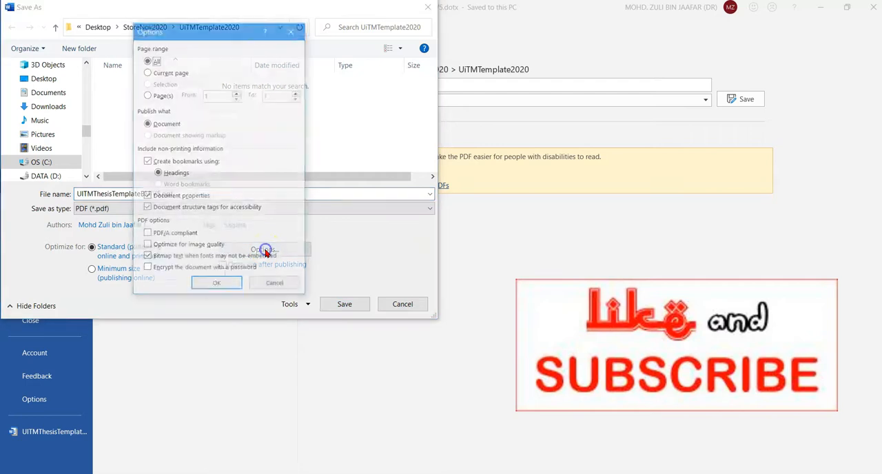
pyautogui.click(146, 162)
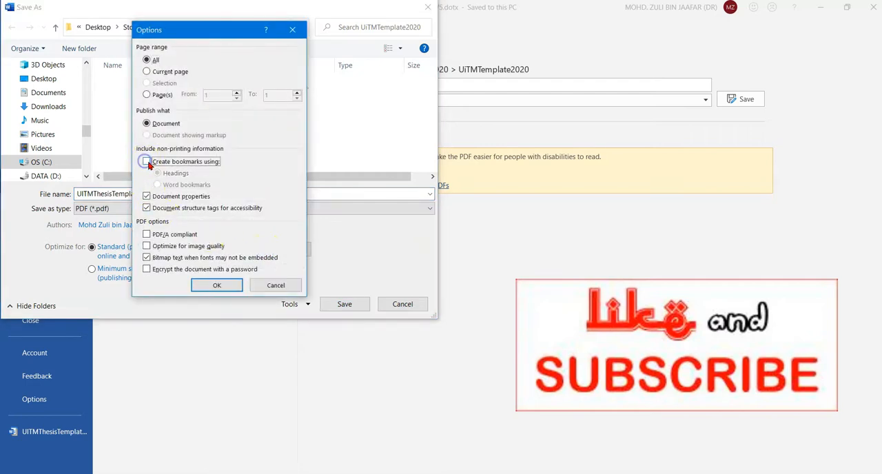
pyautogui.click(146, 162)
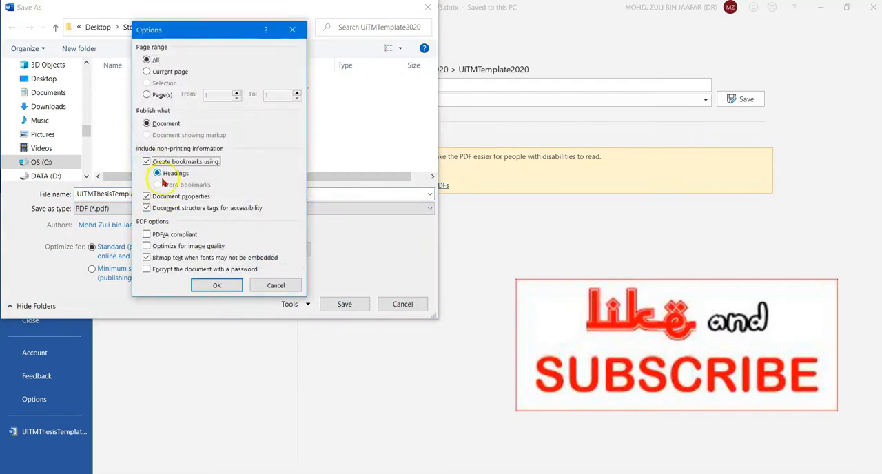
pyautogui.click(146, 162)
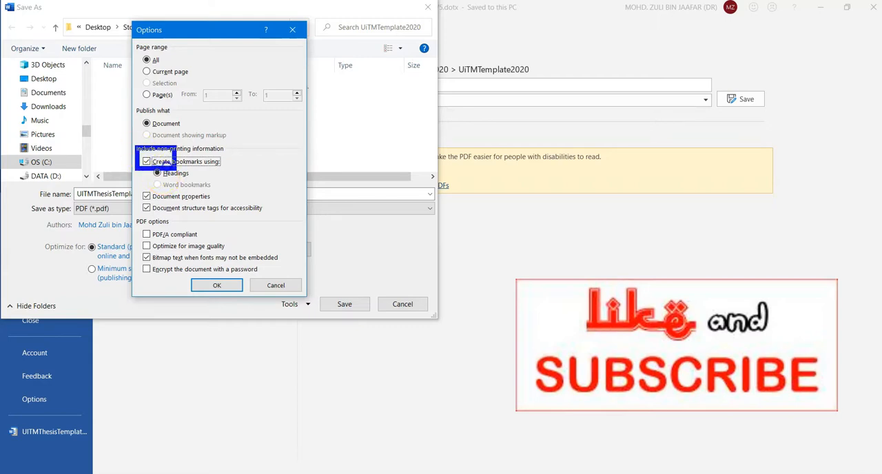
pyautogui.click(158, 173)
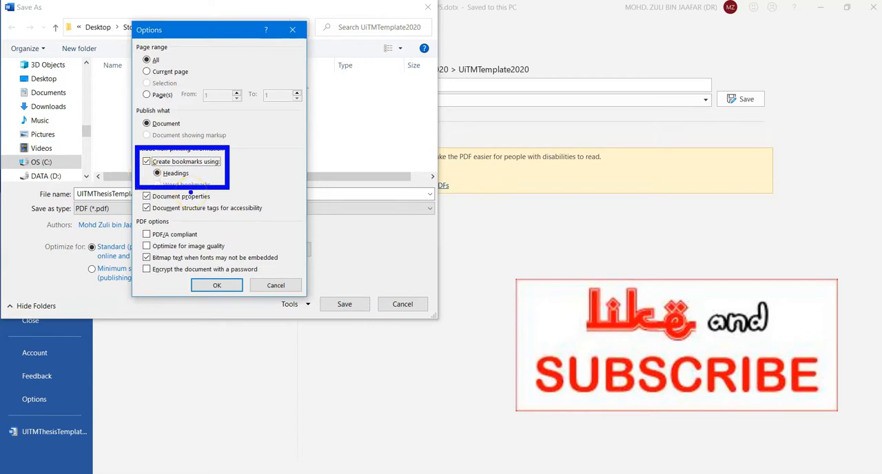
pyautogui.click(216, 285)
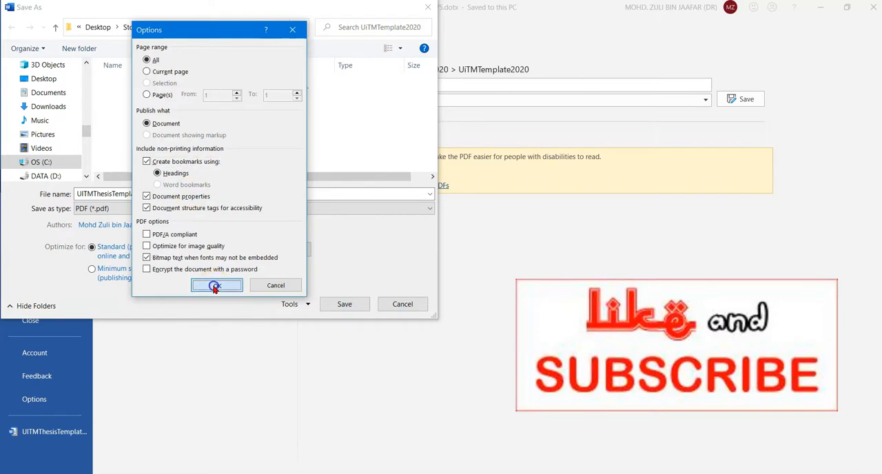
pyautogui.click(217, 285)
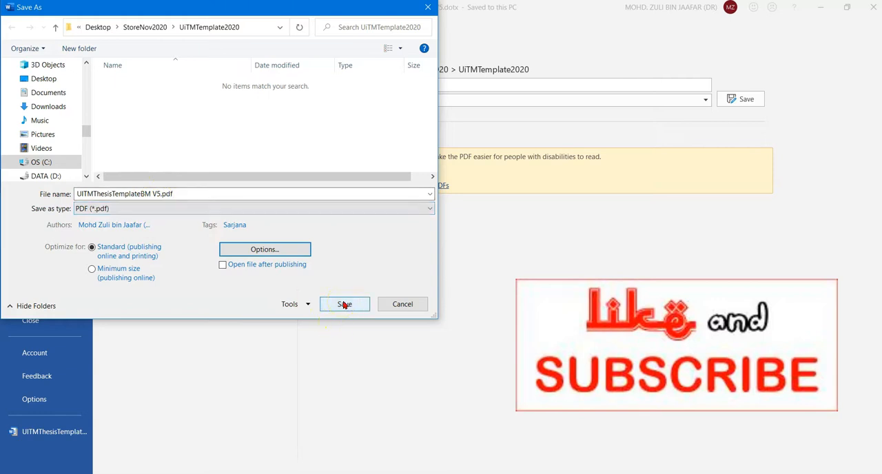
# Step: Save UiTMThesisTemplateBM V5.pdf from the Save As dialog
pyautogui.click(344, 304)
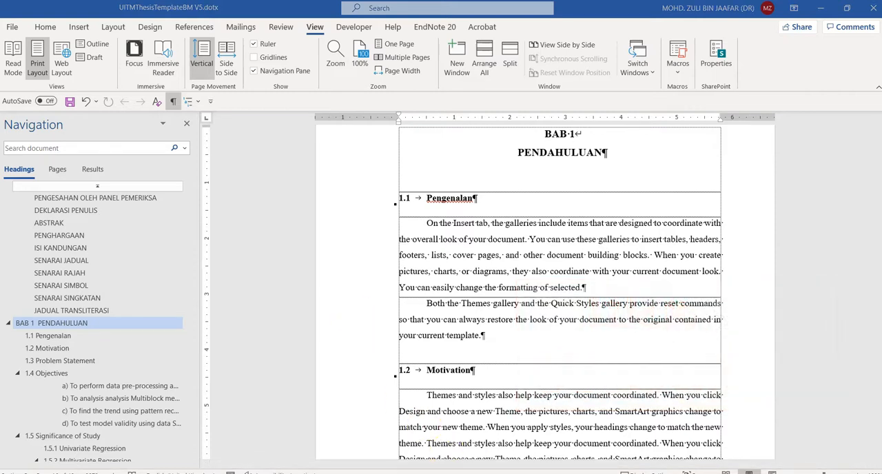
pyautogui.moveTo(108, 88)
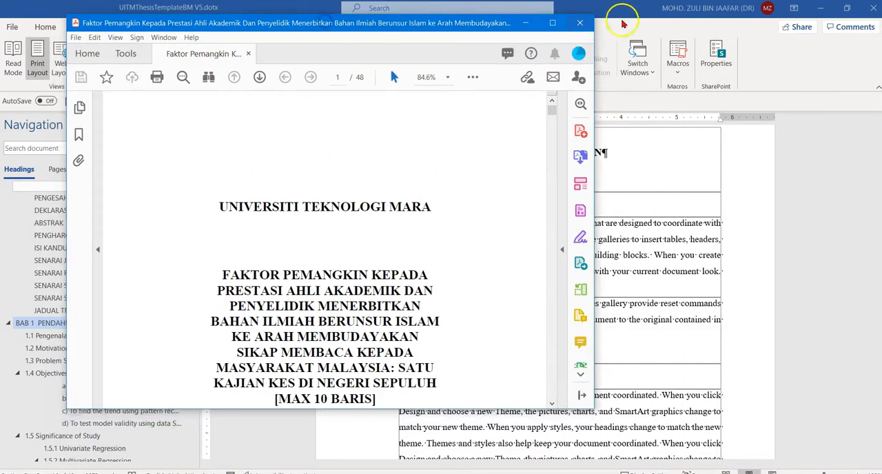
# Step: Maximize the Acrobat window showing the 48-page thesis PDF's title page
pyautogui.click(552, 23)
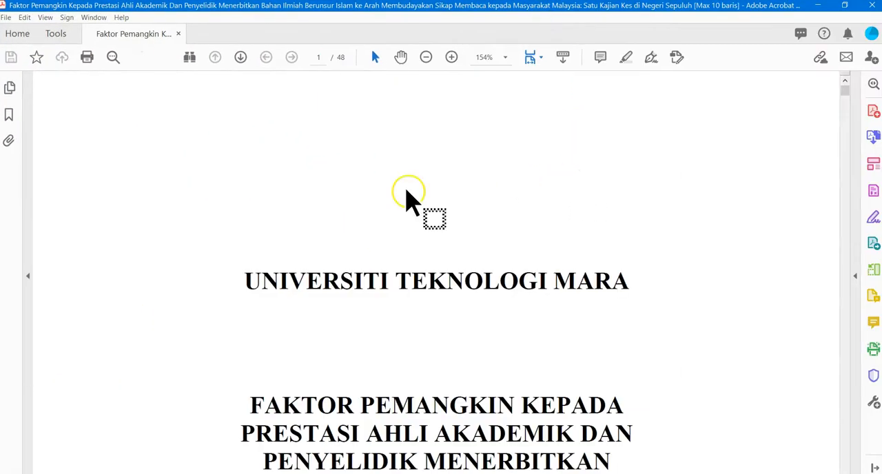
pyautogui.moveTo(217, 207)
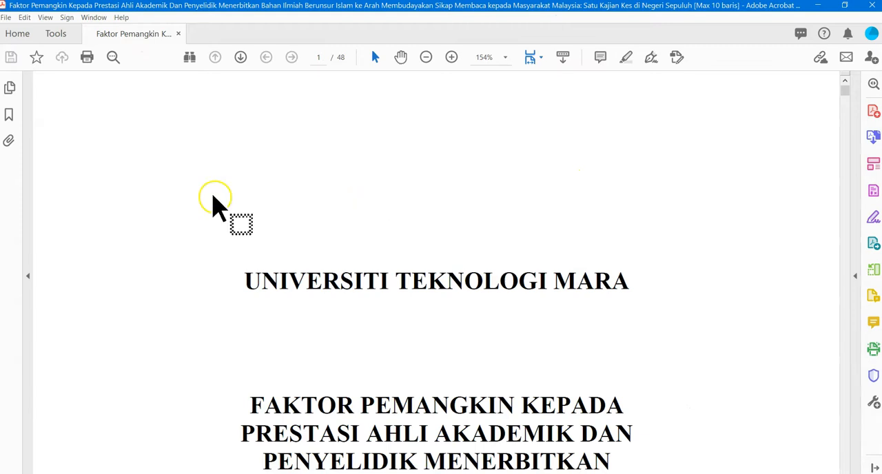
pyautogui.moveTo(31, 286)
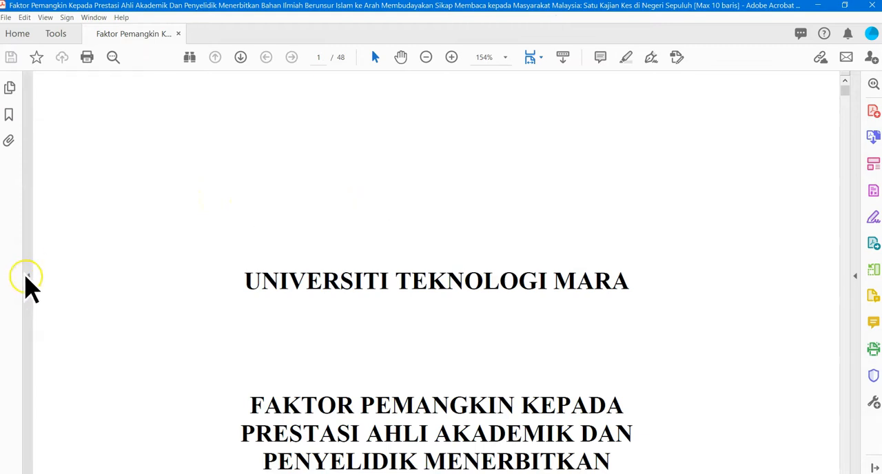
pyautogui.click(451, 57)
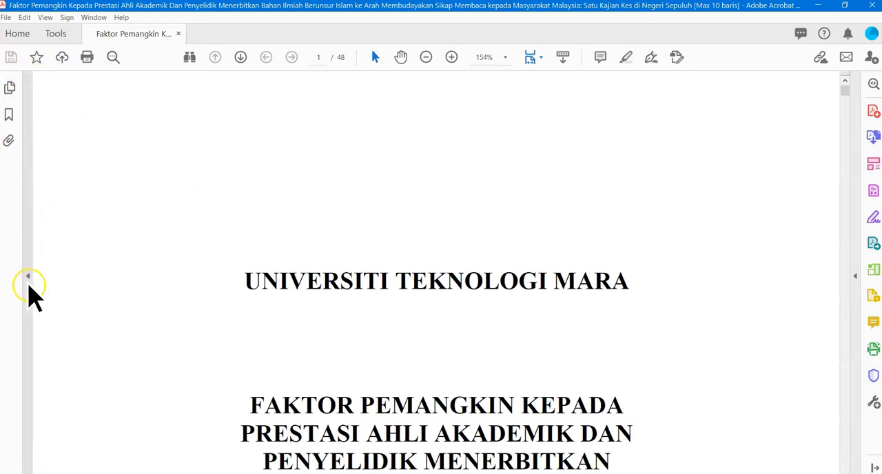
pyautogui.click(451, 57)
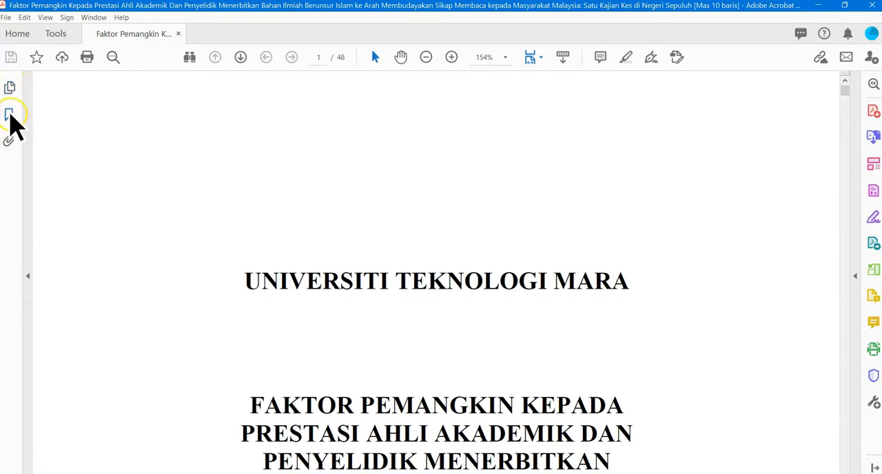
# Step: Open the Bookmarks panel, scroll to 1.5.2 Multivariate Regression, and expand it
pyautogui.click(10, 114)
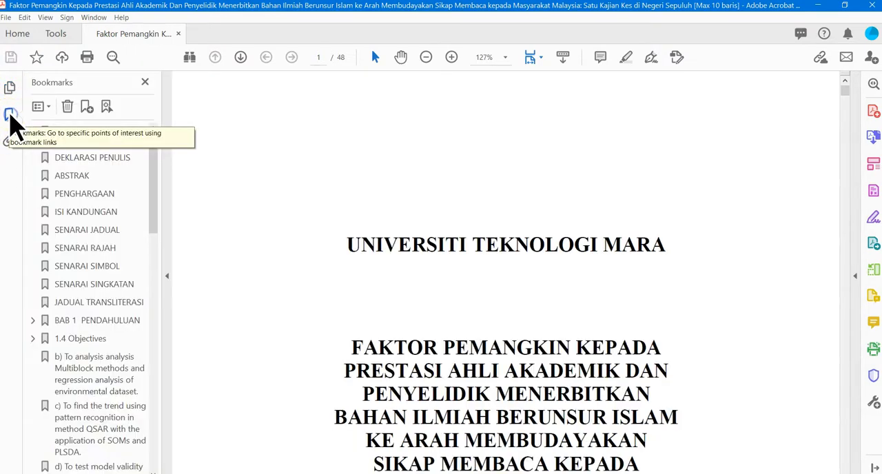
pyautogui.scroll(-3)
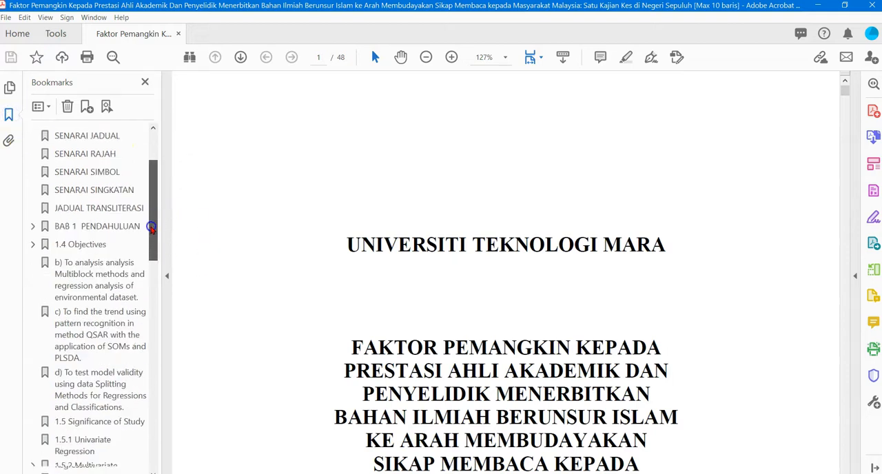
pyautogui.scroll(-3)
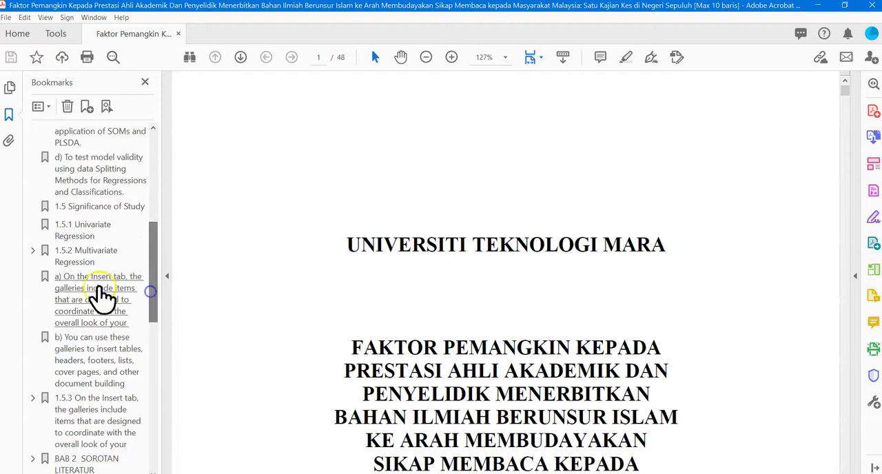
pyautogui.click(33, 250)
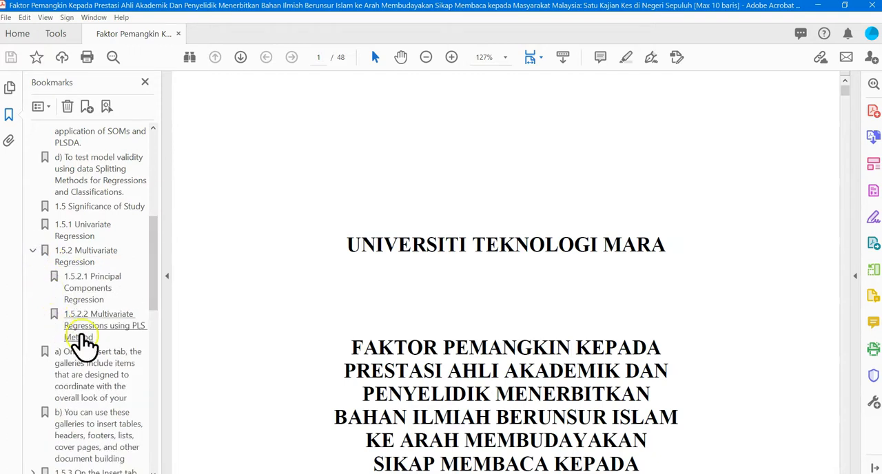
pyautogui.scroll(-3)
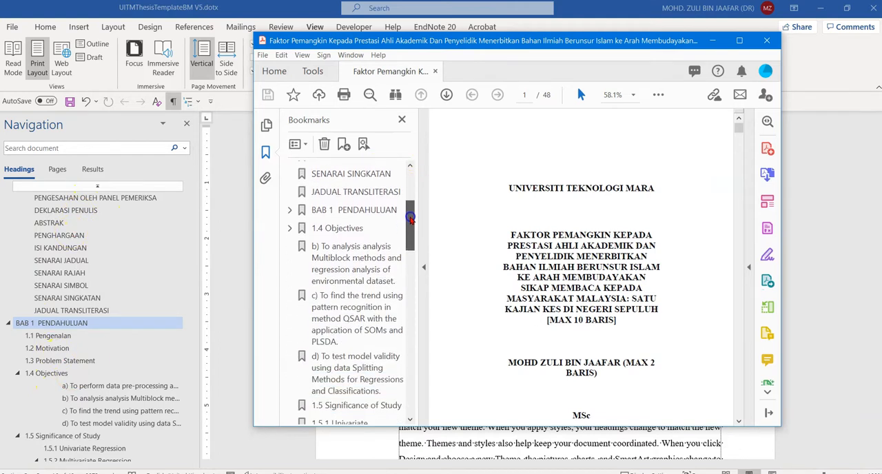
# Step: Scroll the Bookmarks list to show subsections 1.5.2.1 and 1.5.2.2 beside Word's headings
pyautogui.scroll(-3)
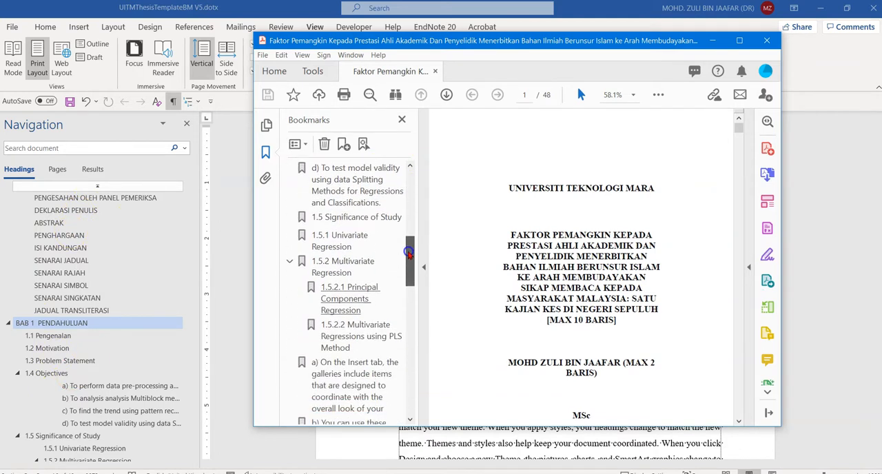